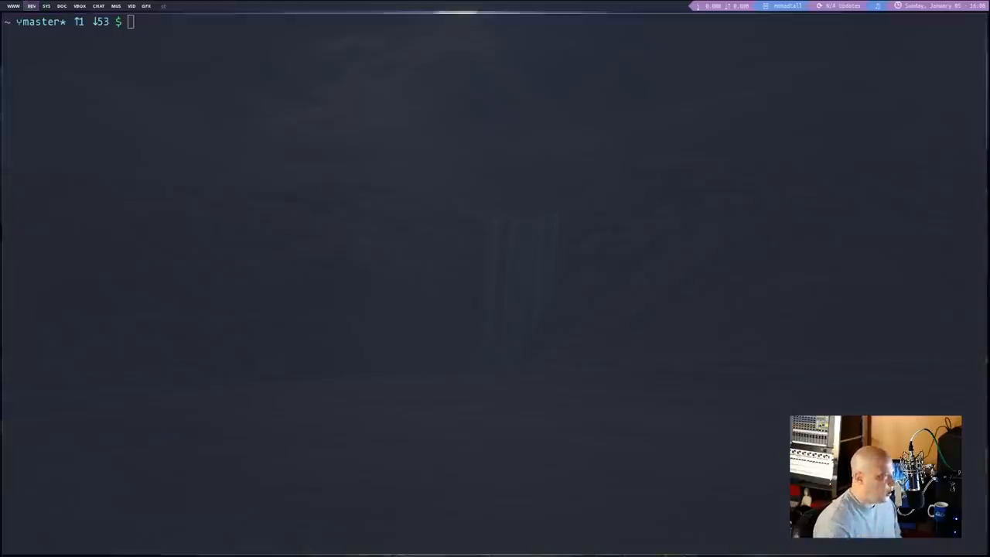
Step: Open the scrot man page, scroll through its OPTIONS section, and return to the top
left_click(31, 6)
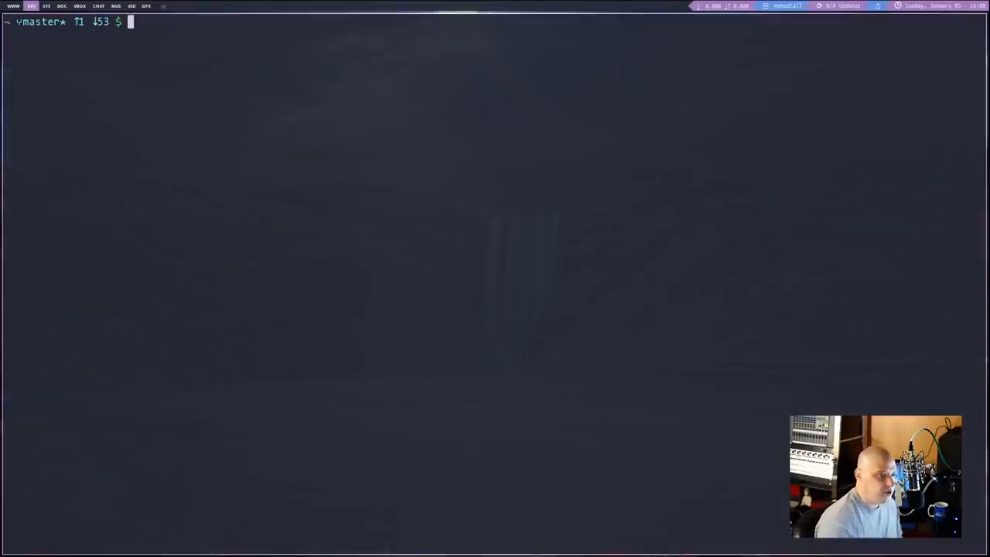
type("man scrot")
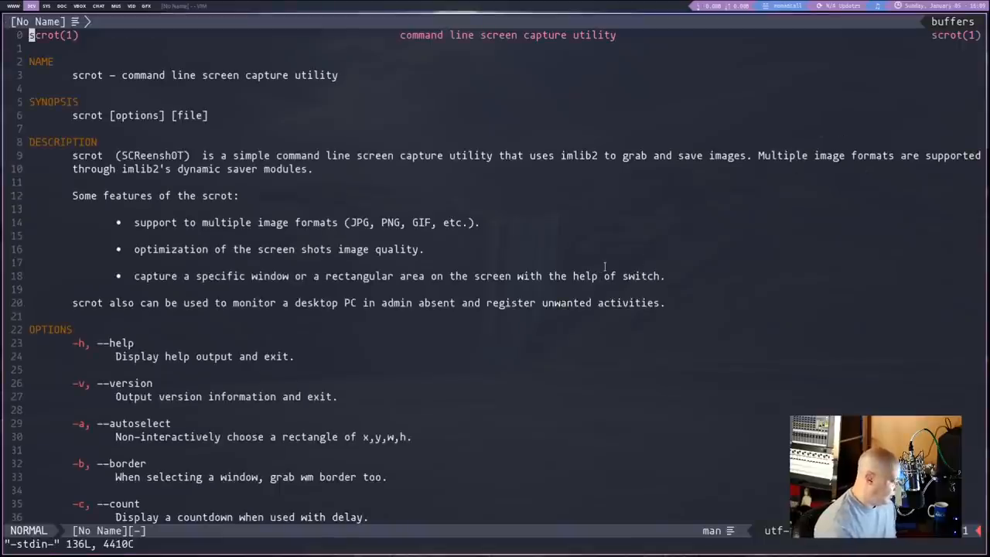
scroll("down", 3)
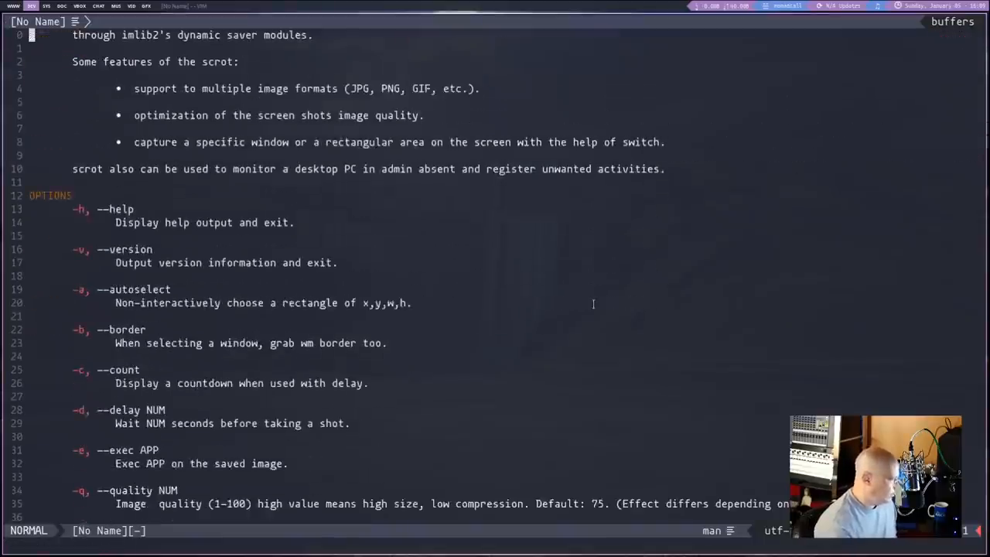
scroll("down", 3)
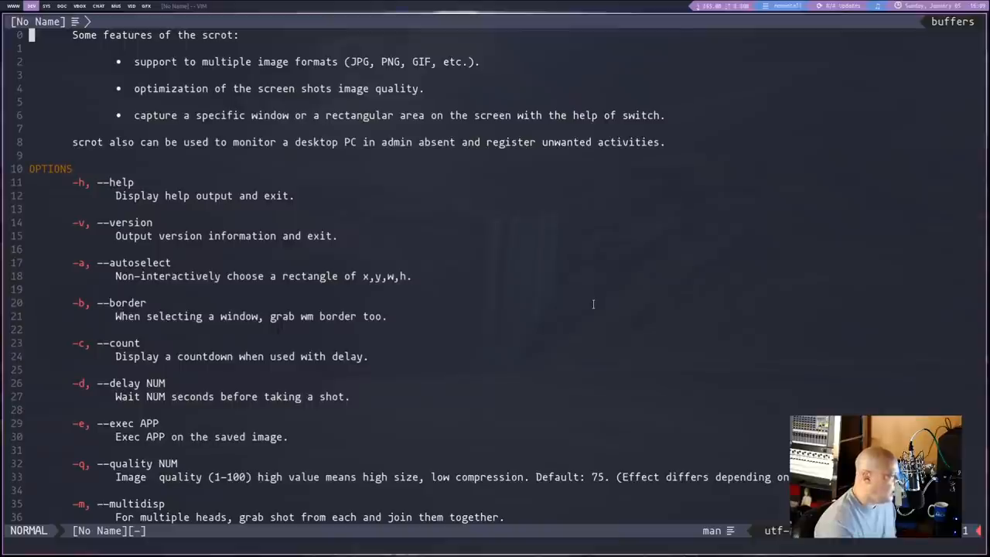
scroll("down", 3)
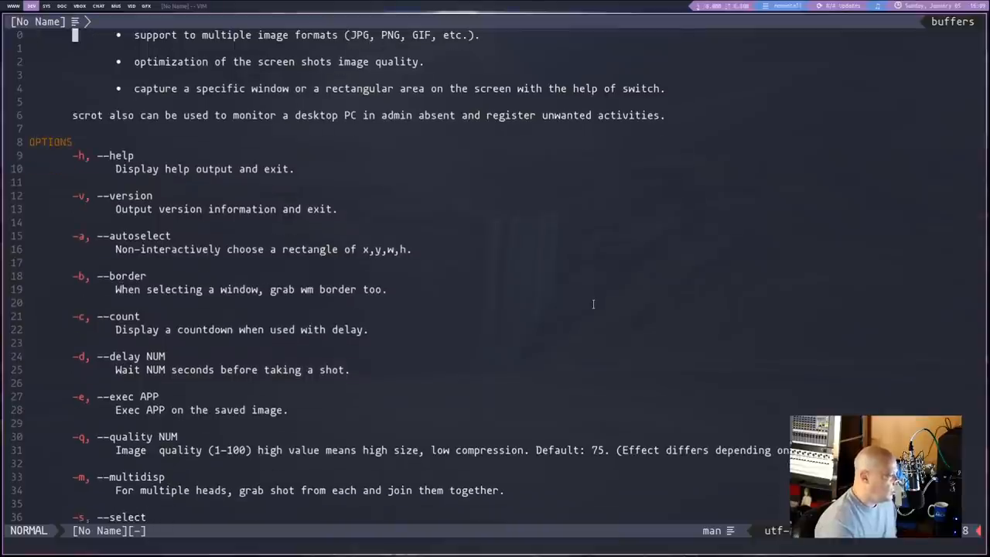
scroll("down", 3)
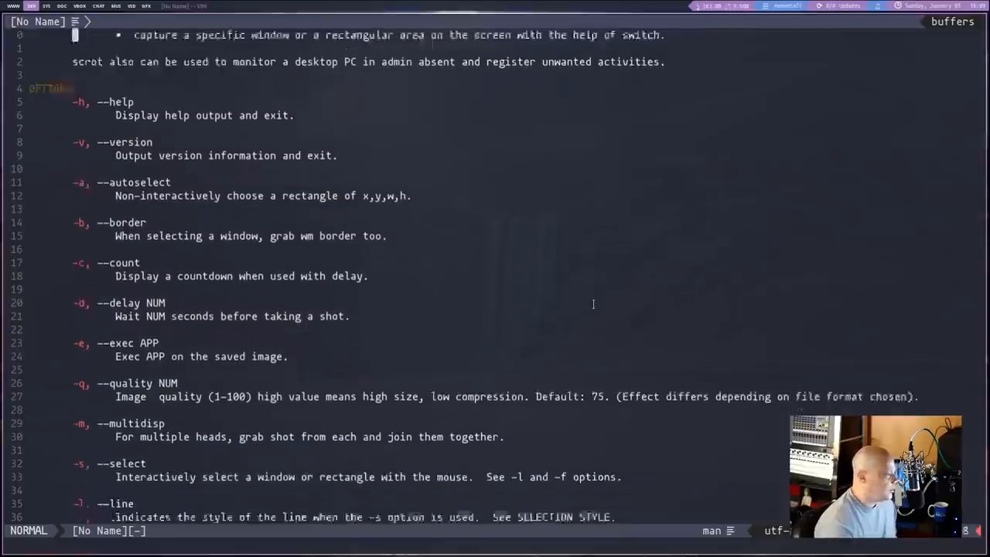
scroll("down", 3)
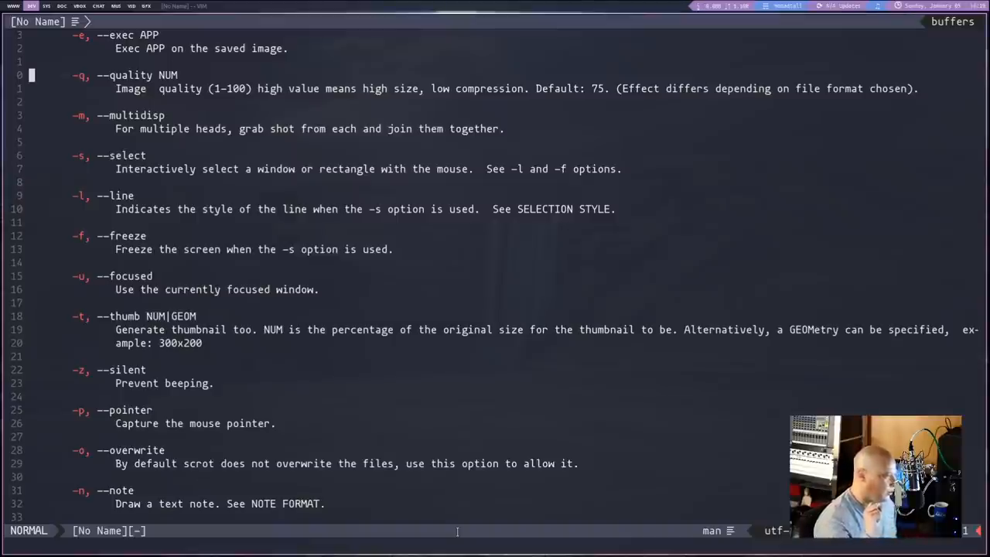
scroll("up", 3)
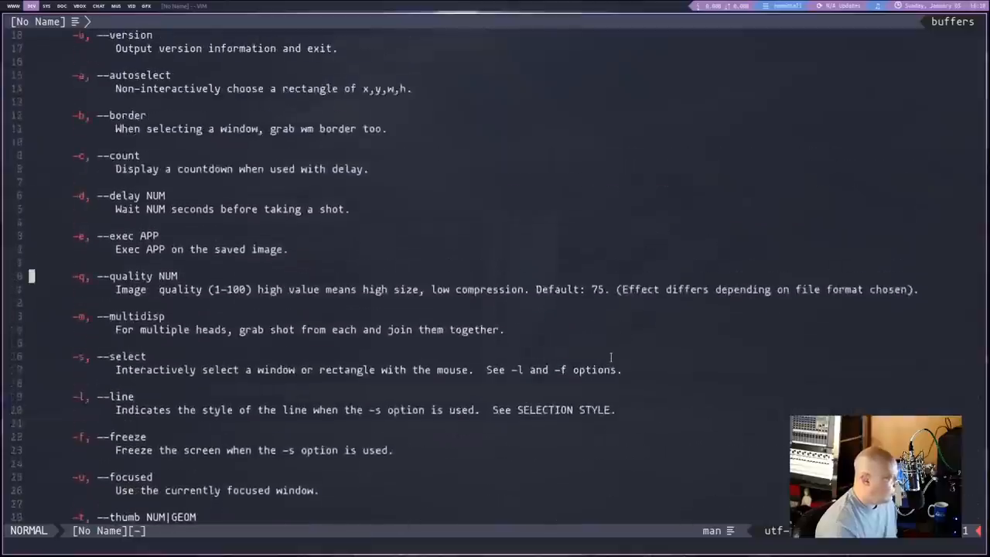
scroll("up", 3)
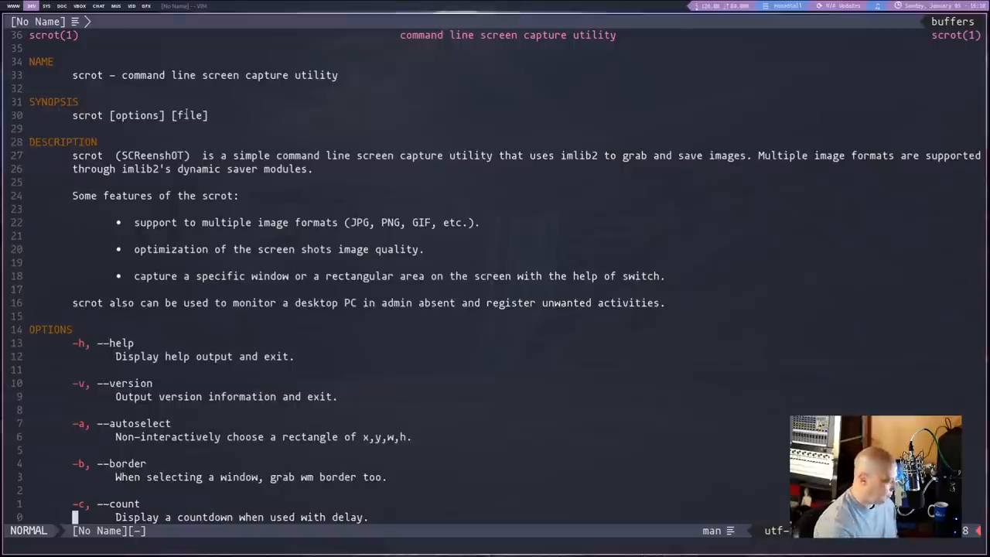
Step: Quit the manual, save a full-screen scrot capture as image-new.png, and clear the terminal
key("q")
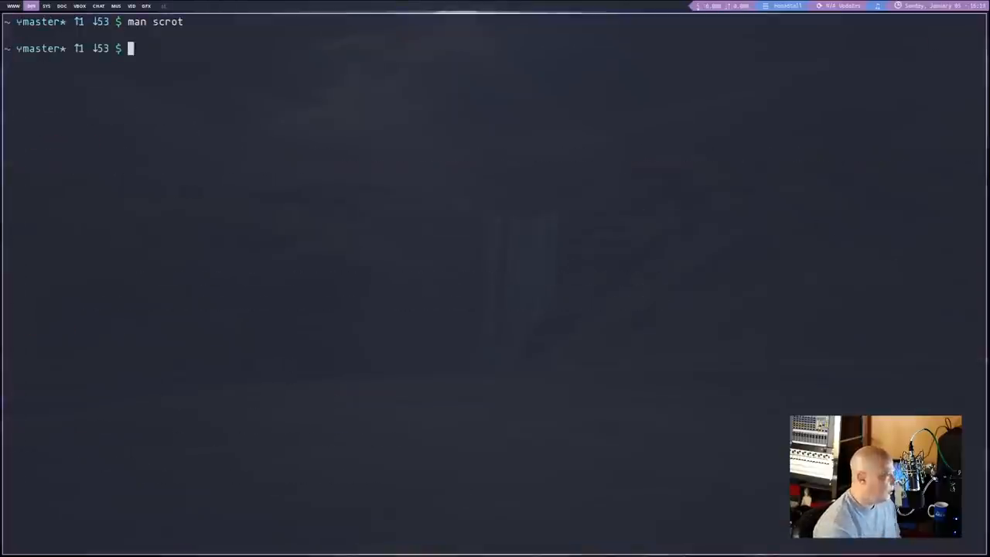
type("scrot")
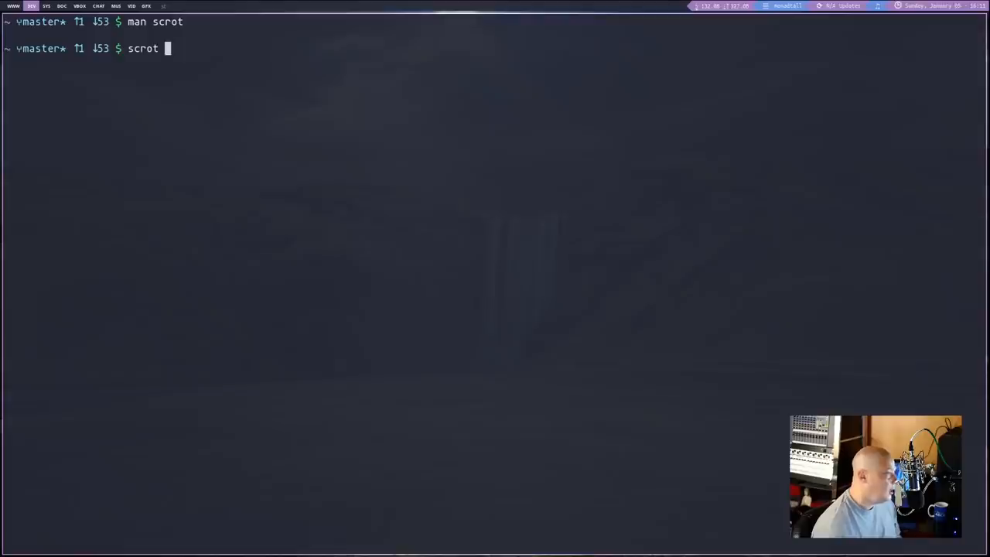
type("imag")
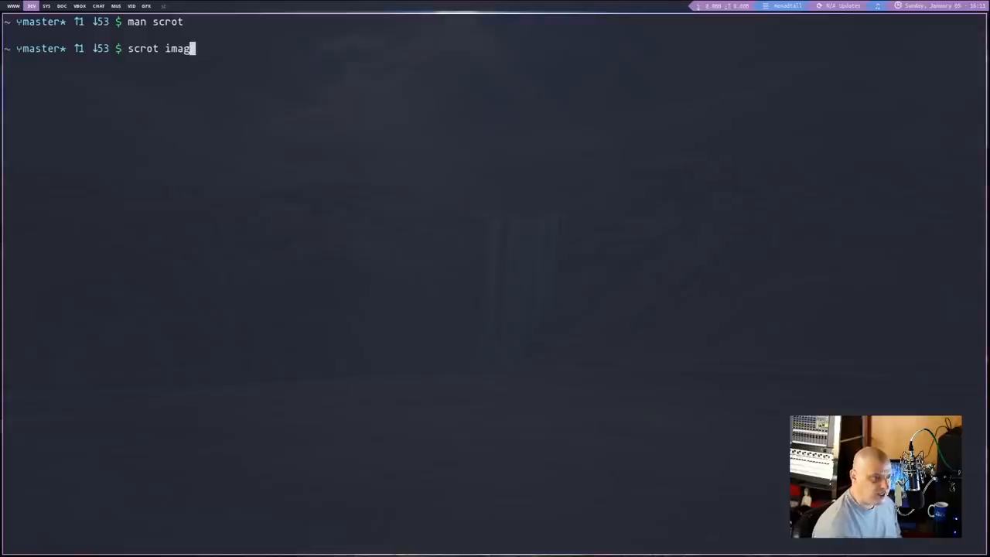
type("-new")
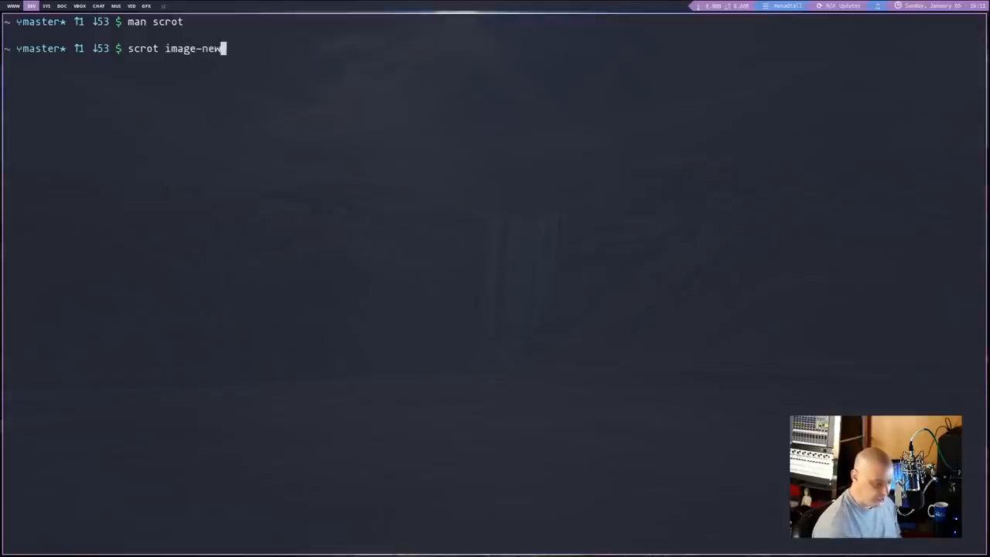
type(".png")
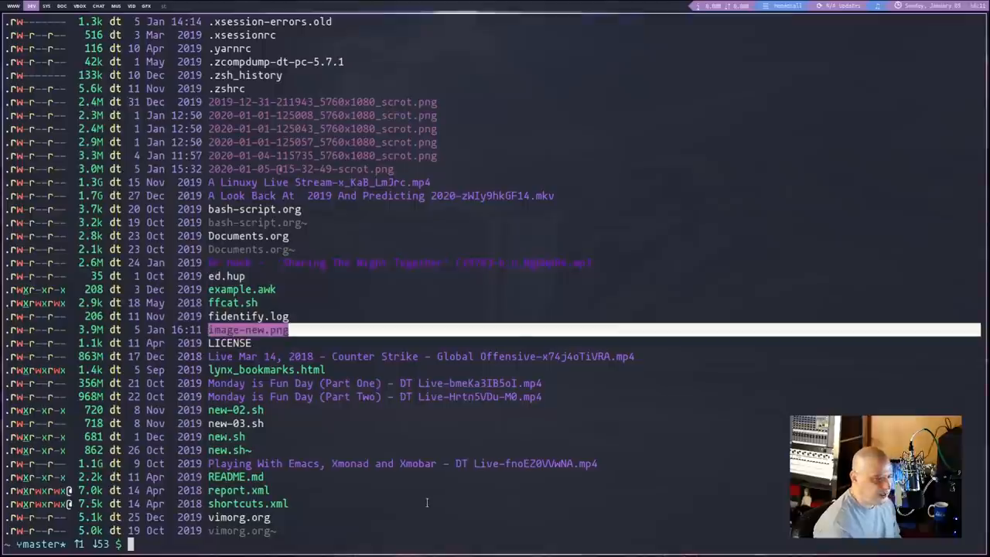
type("clear")
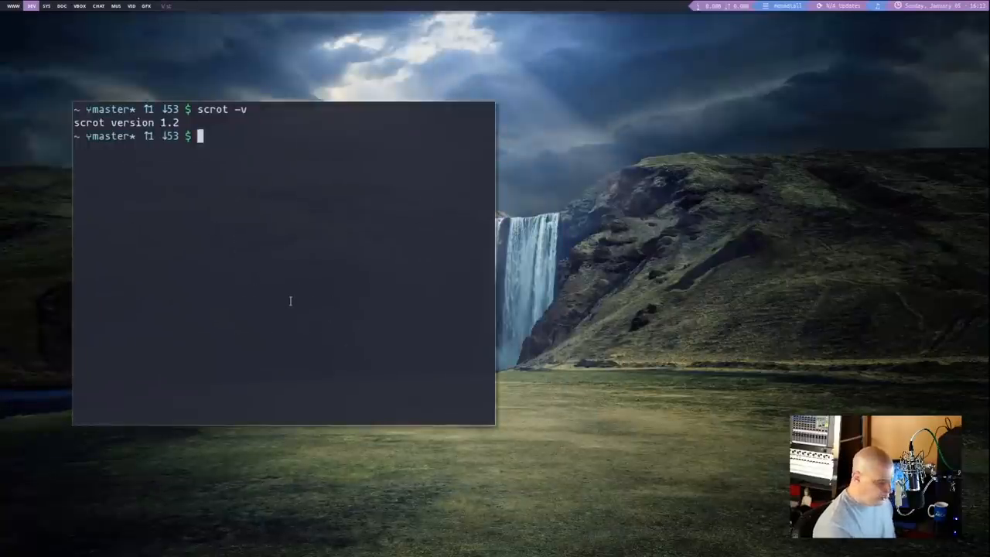
Step: Capture only the focused terminal window with scrot -u
type("scrot -")
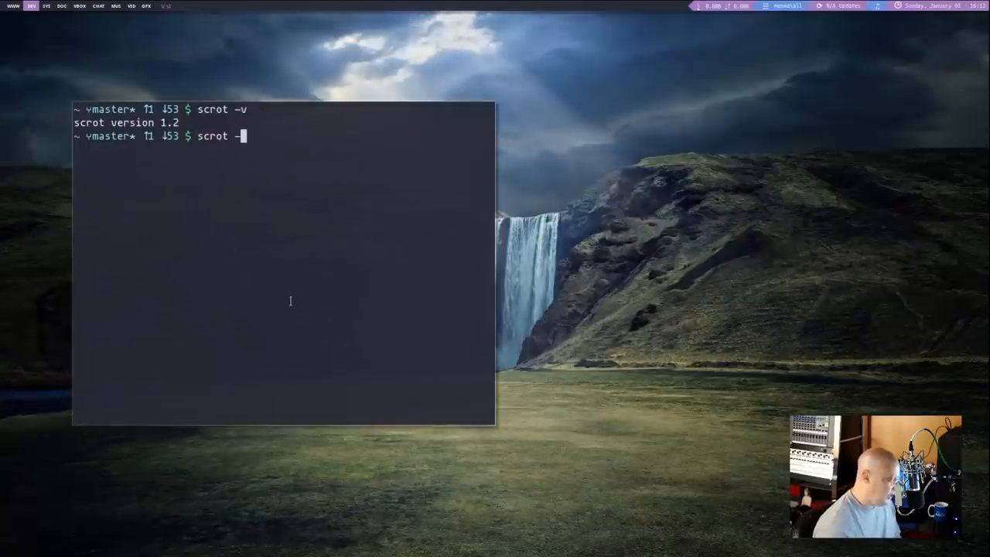
type("u")
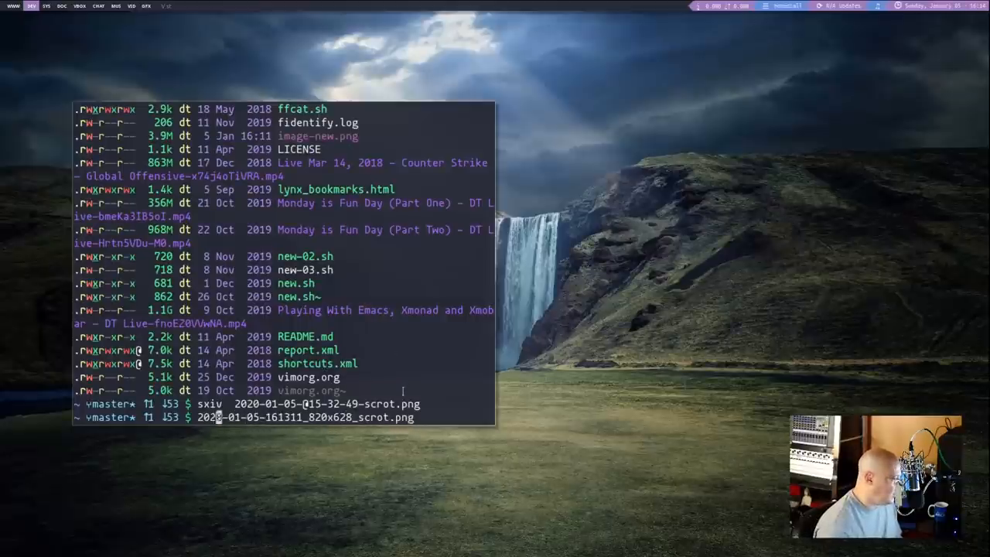
type("sx")
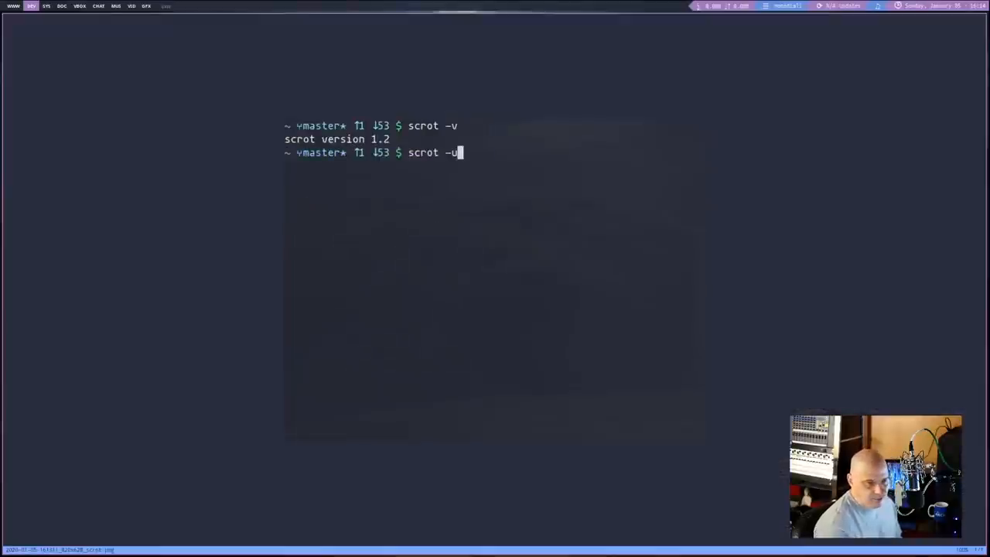
mouse_move(471, 352)
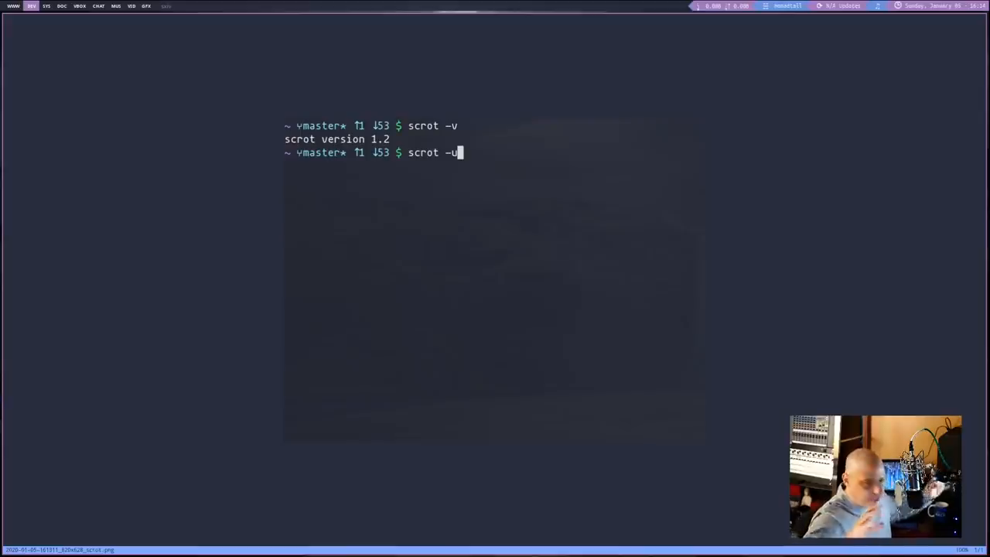
mouse_move(503, 233)
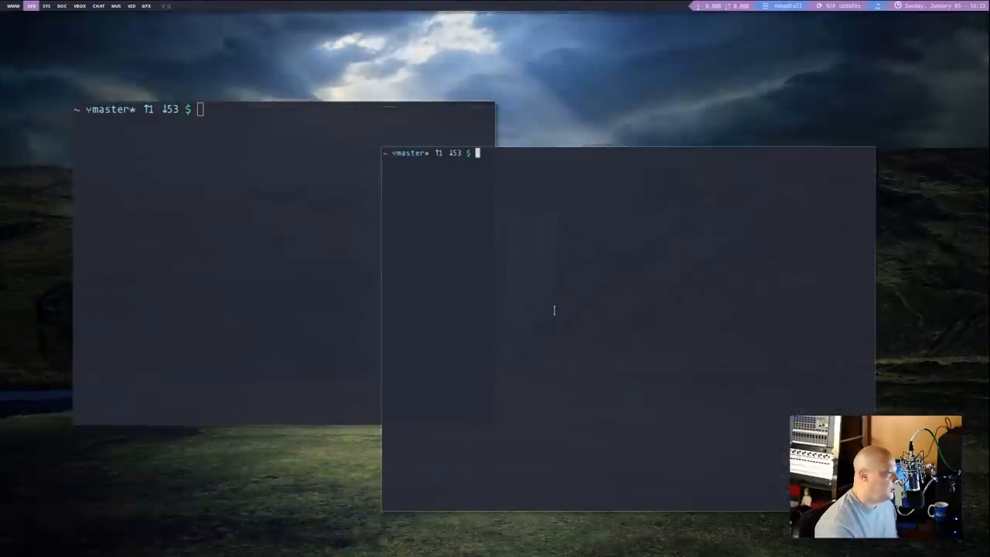
Step: Run scrot -s and end the area selection at the crosshair
type("scrot -s")
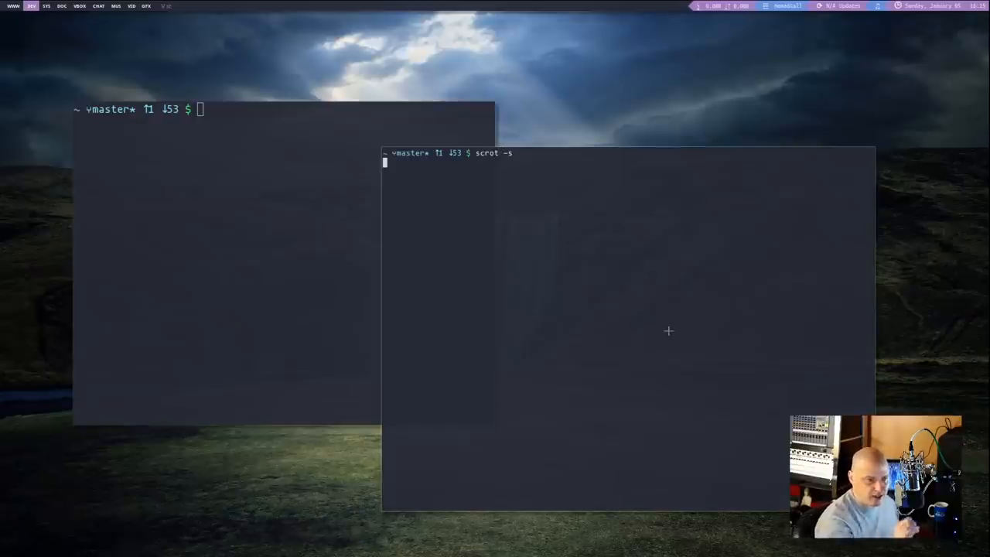
mouse_move(372, 364)
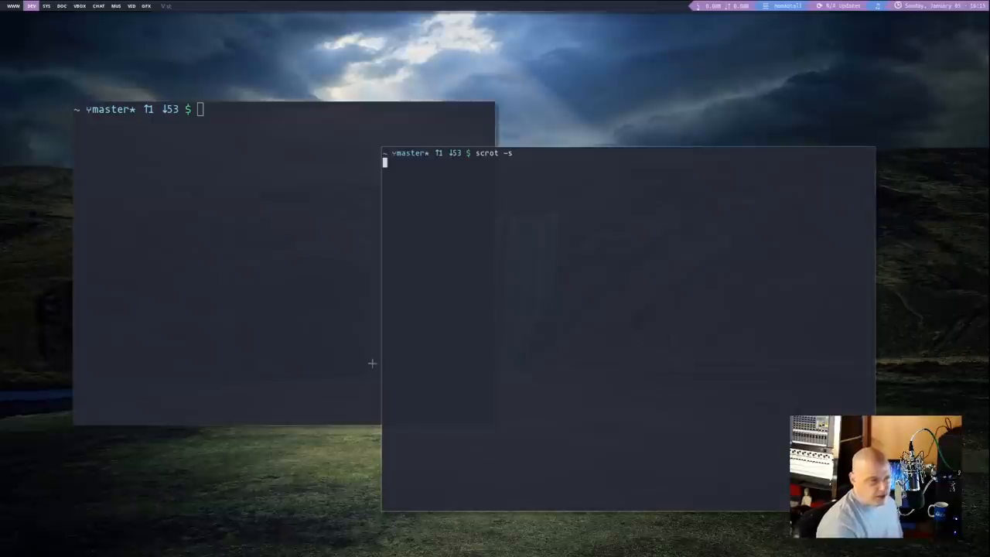
mouse_move(402, 362)
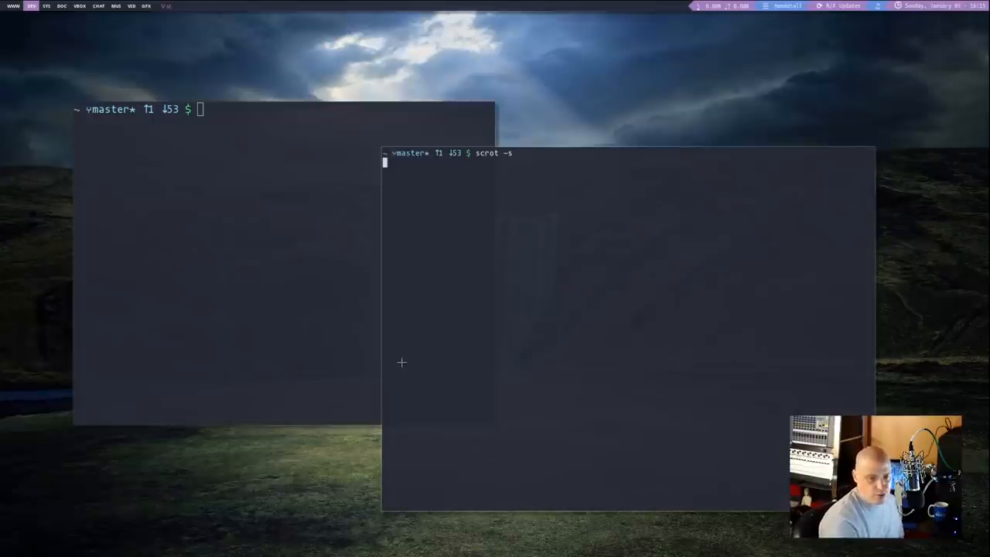
mouse_move(616, 274)
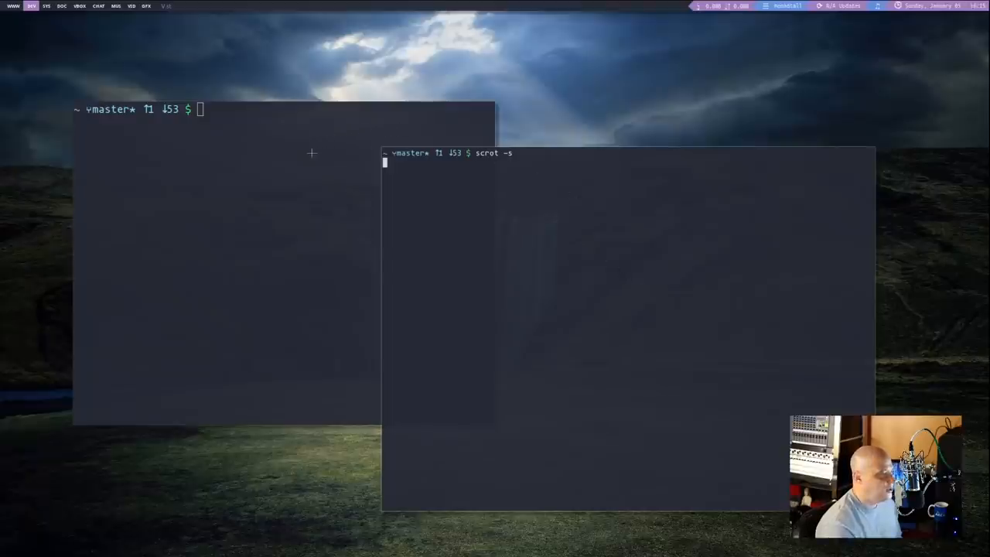
mouse_move(262, 221)
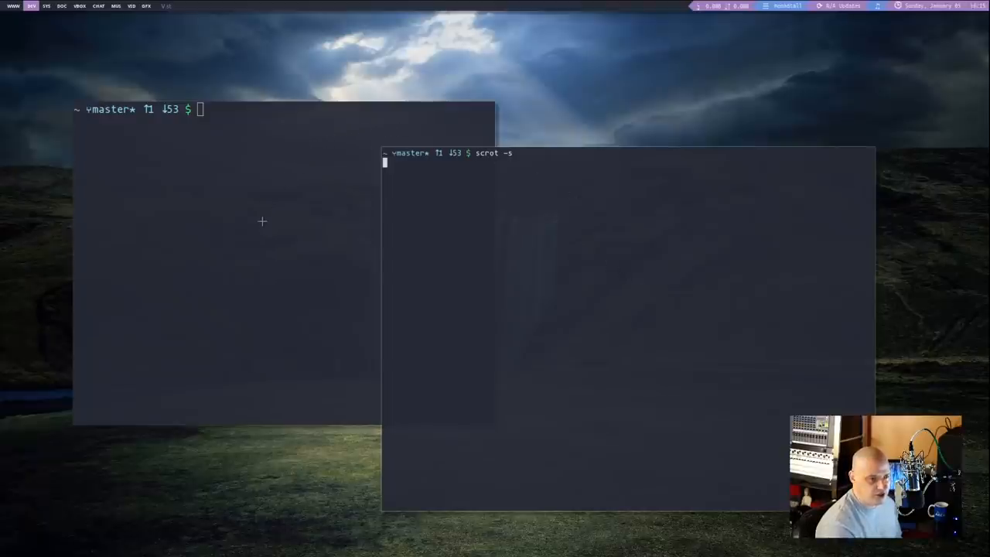
mouse_move(326, 189)
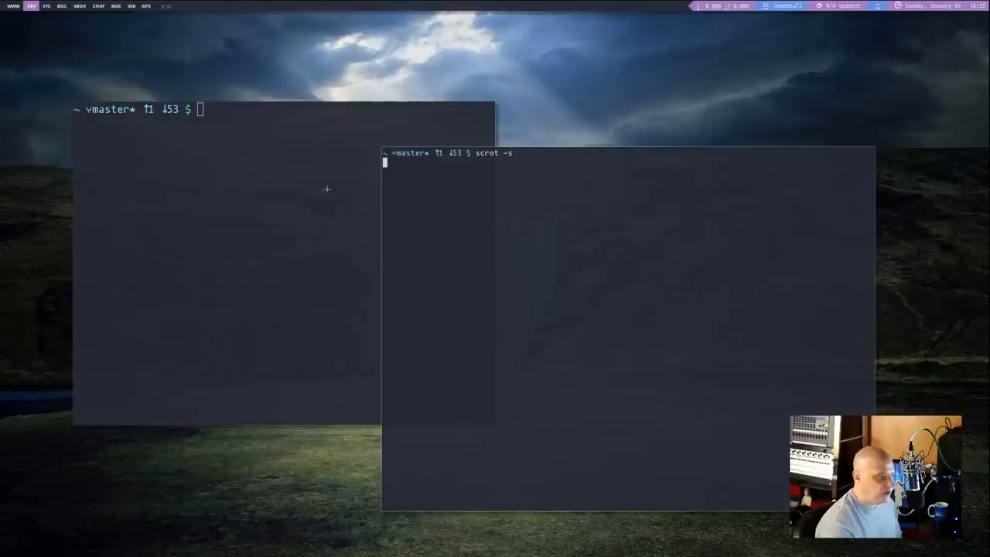
key("Return")
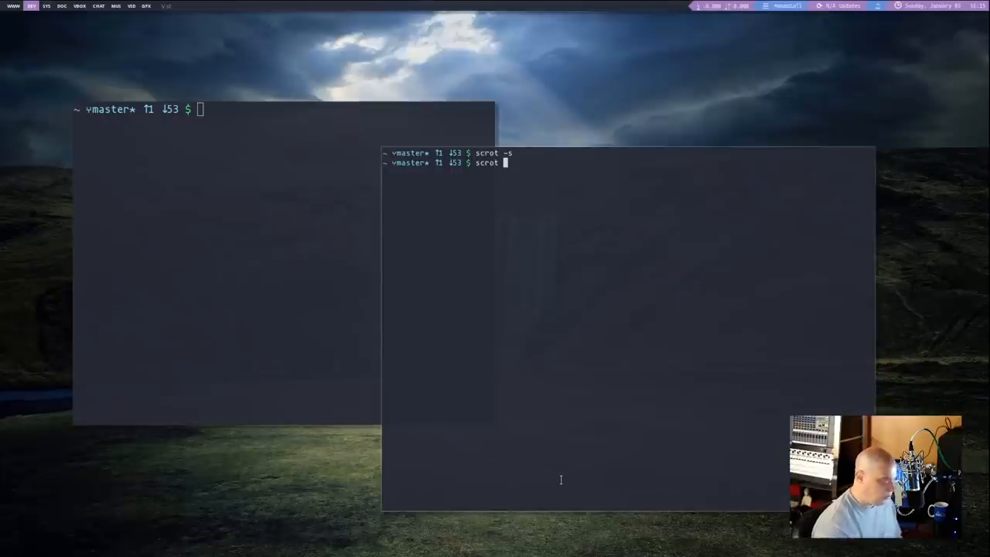
Step: Take an area-selection screenshot including the window border with scrot -sb
type("-s")
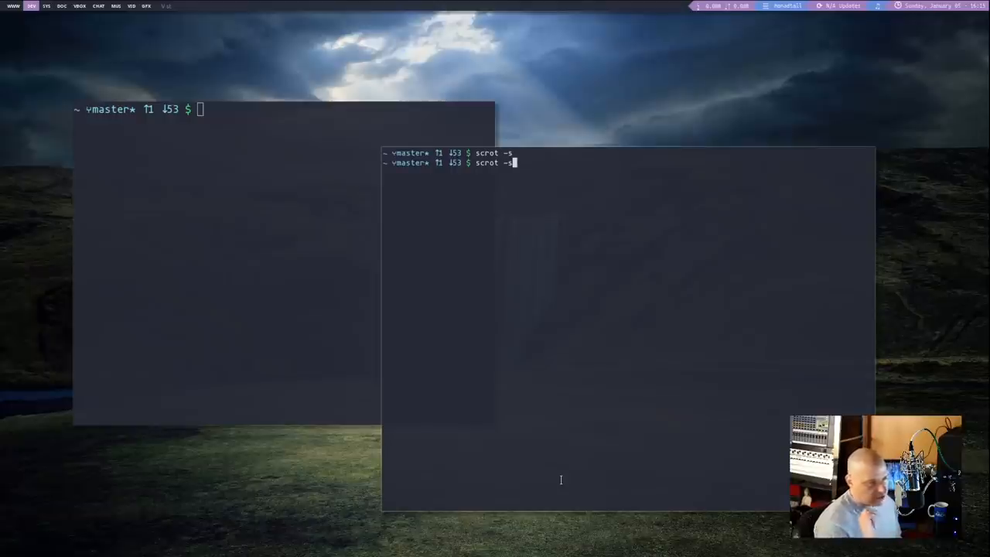
type("b")
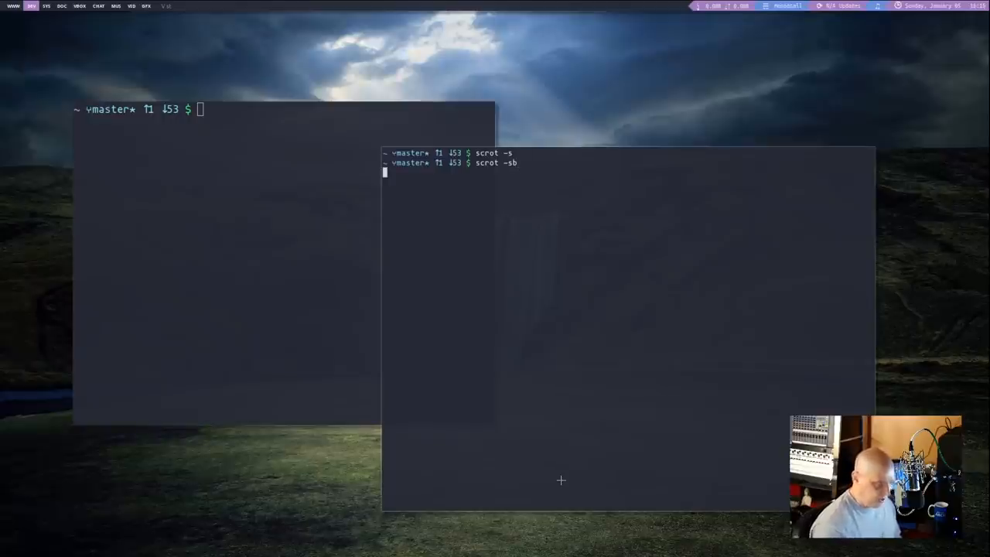
key("Return")
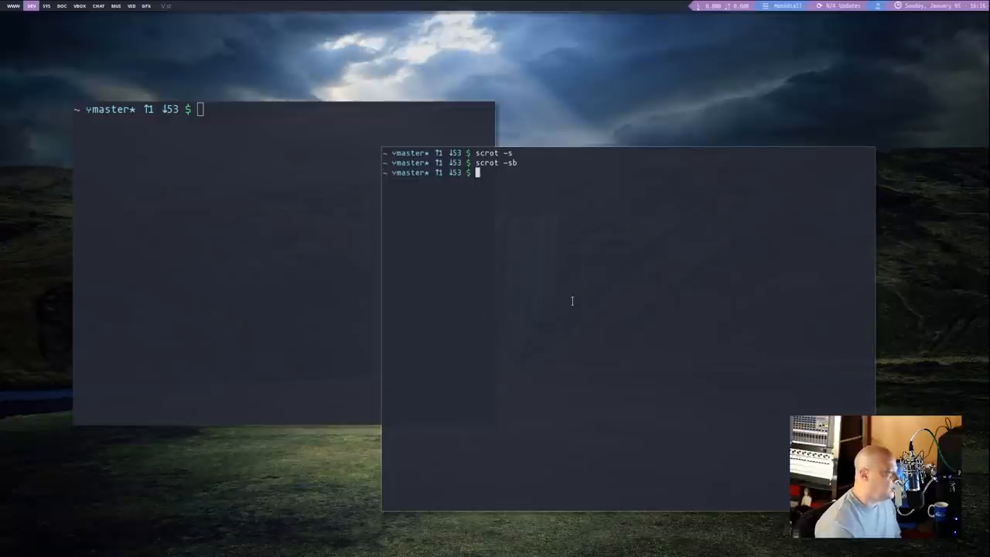
mouse_move(715, 298)
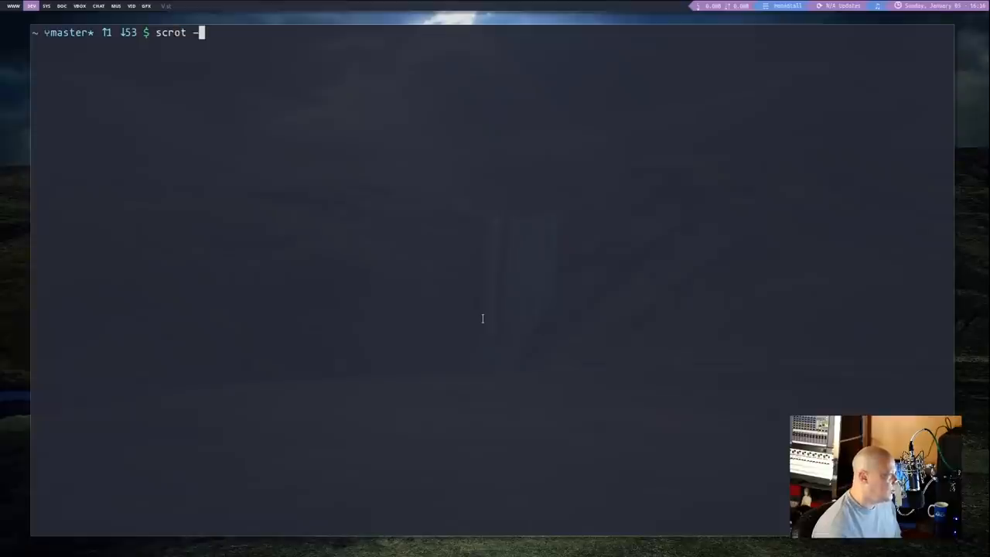
Step: Take a full-screen screenshot delayed by five seconds with scrot -d 5
type("d")
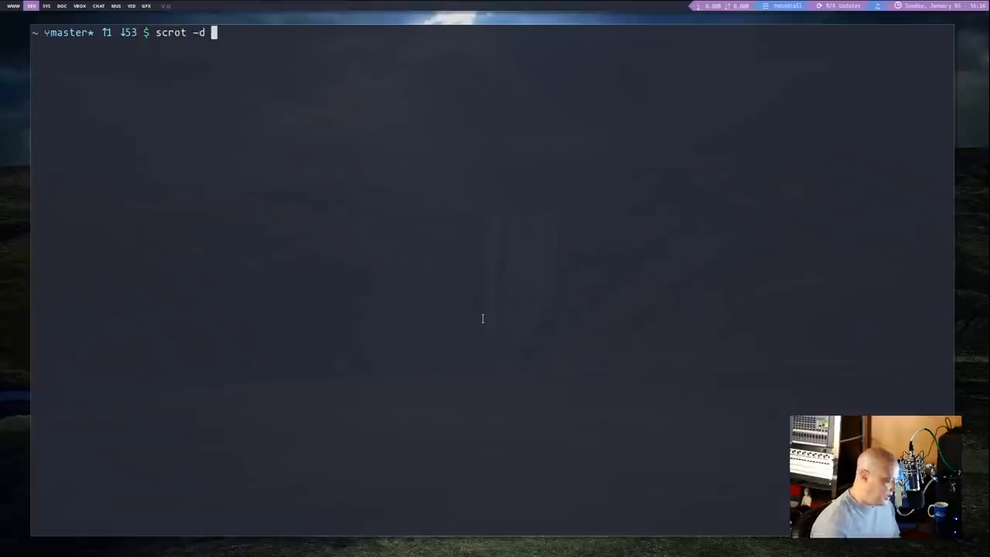
type("5")
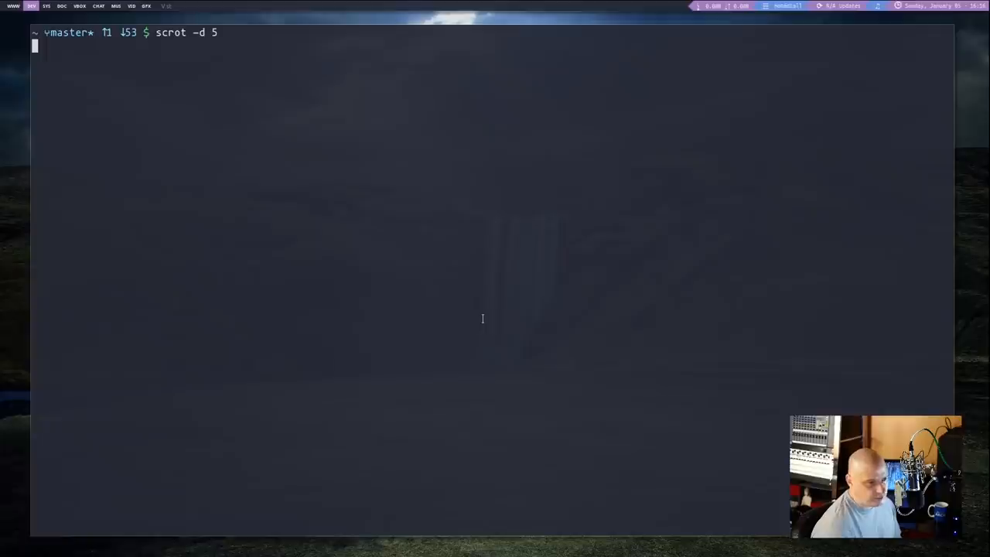
key("Return")
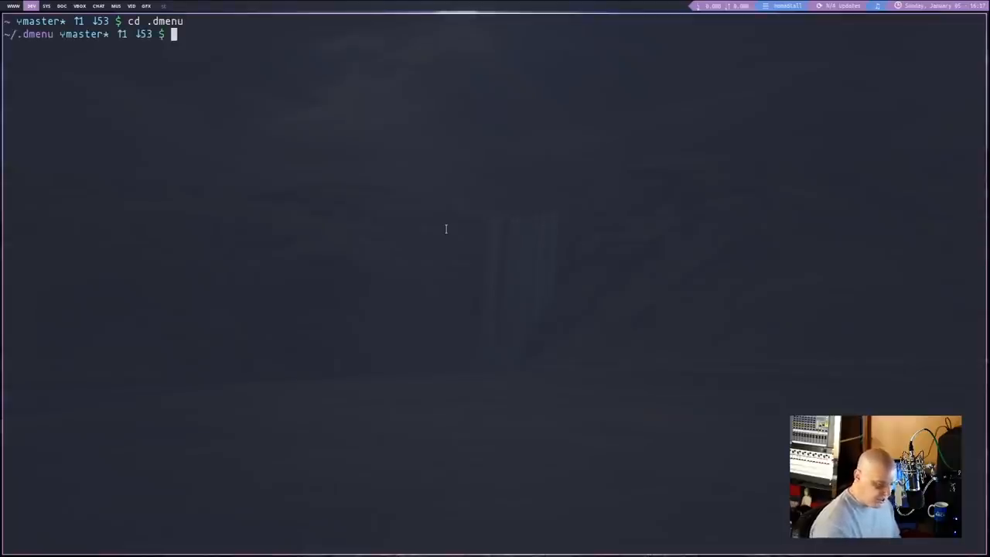
Step: List the .dmenu scripts and start opening dmenu-scrot.sh in Vim
type("ls")
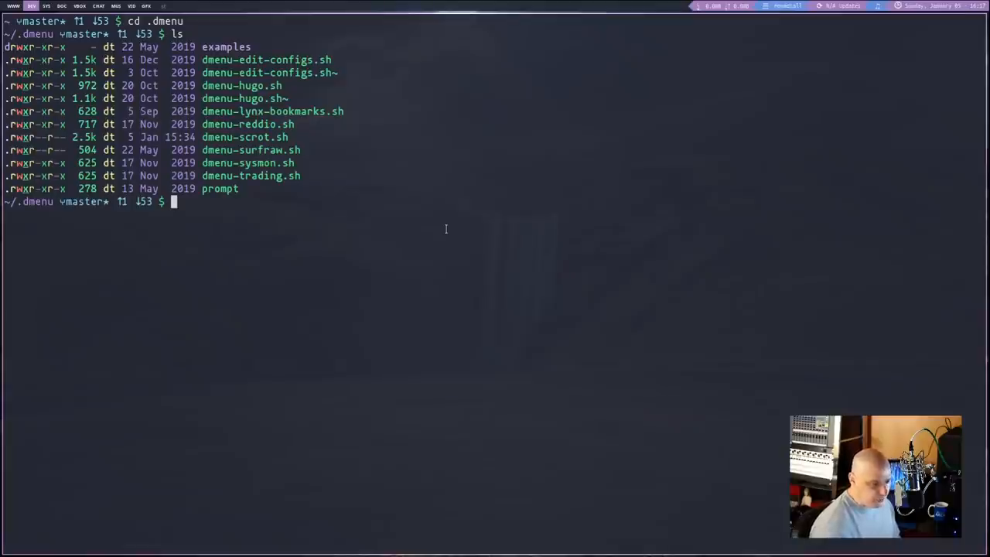
type("vim")
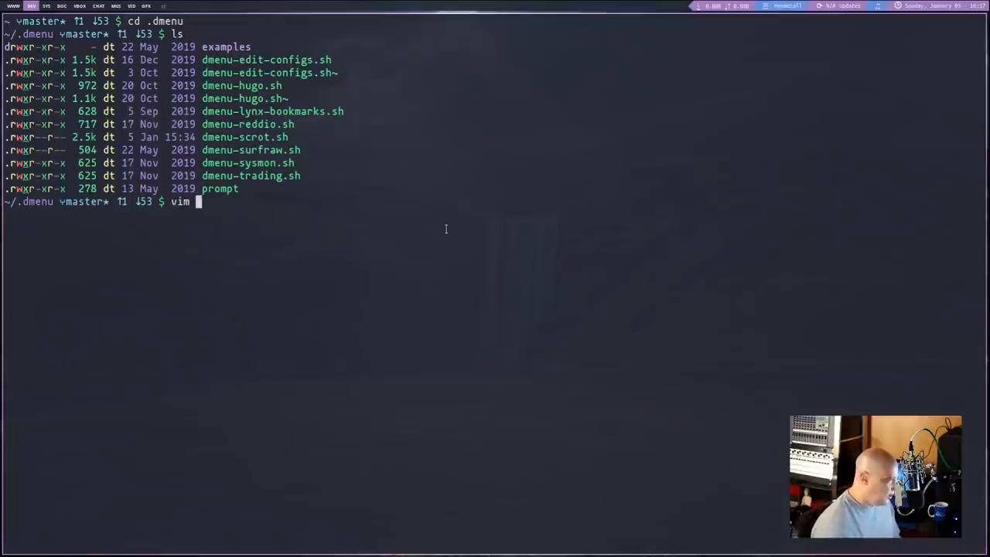
type("dmenu-")
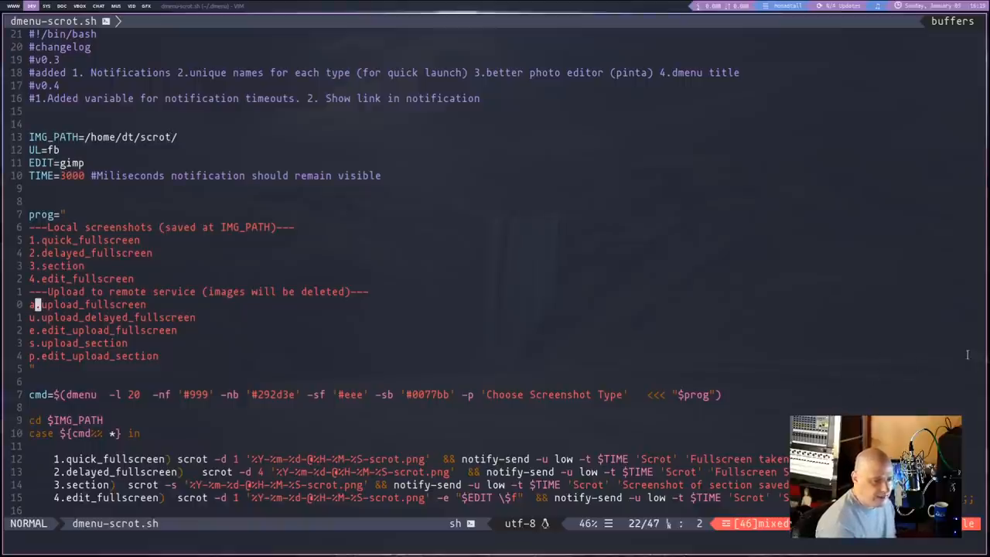
Step: Scroll through dmenu-scrot.sh's screenshot menu and its matching scrot commands
scroll("down", 3)
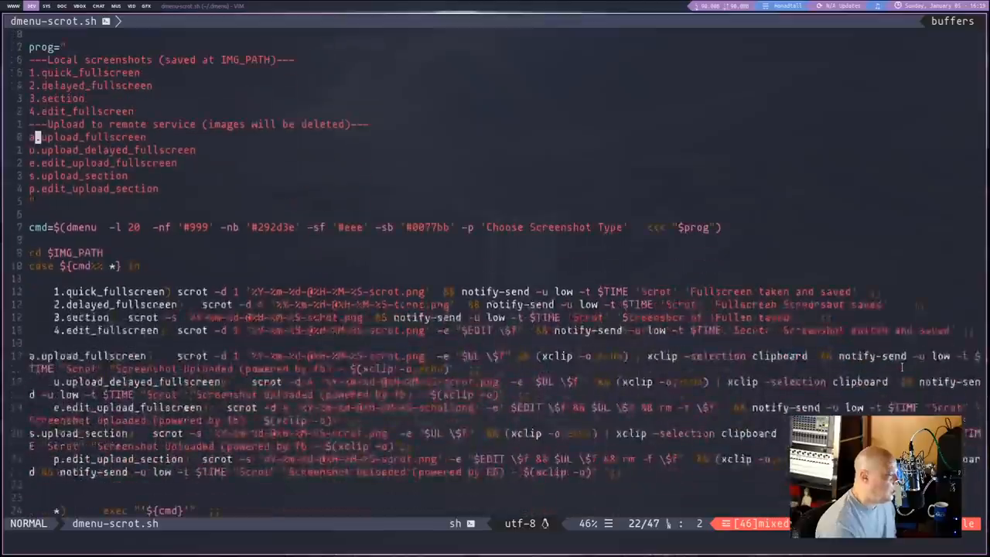
scroll("down", 3)
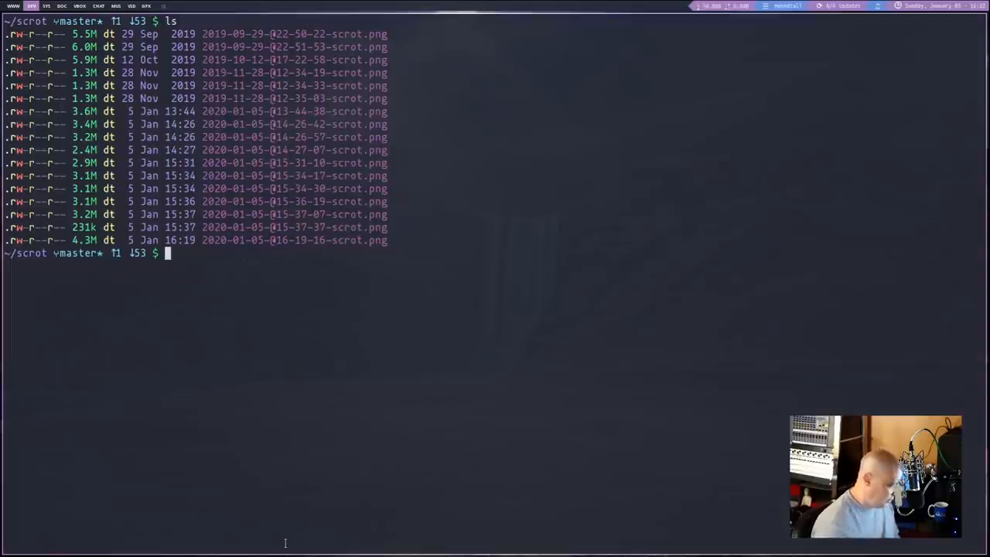
type("sxiv")
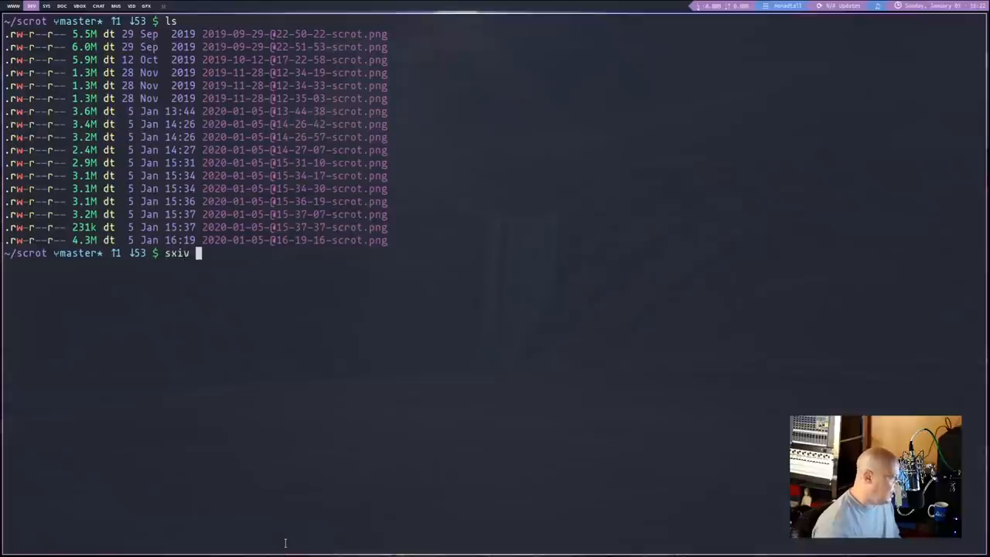
type("2020")
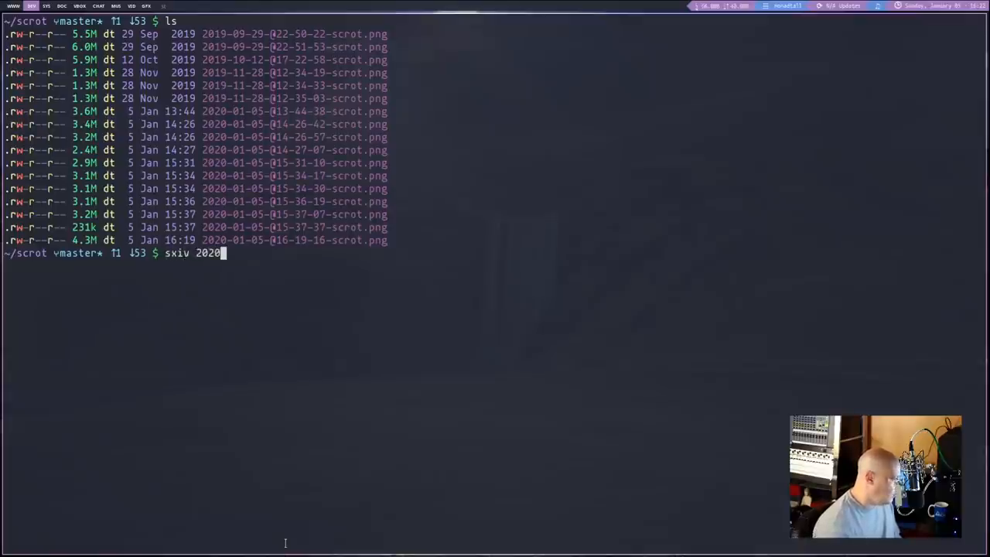
type("-01-05-@11")
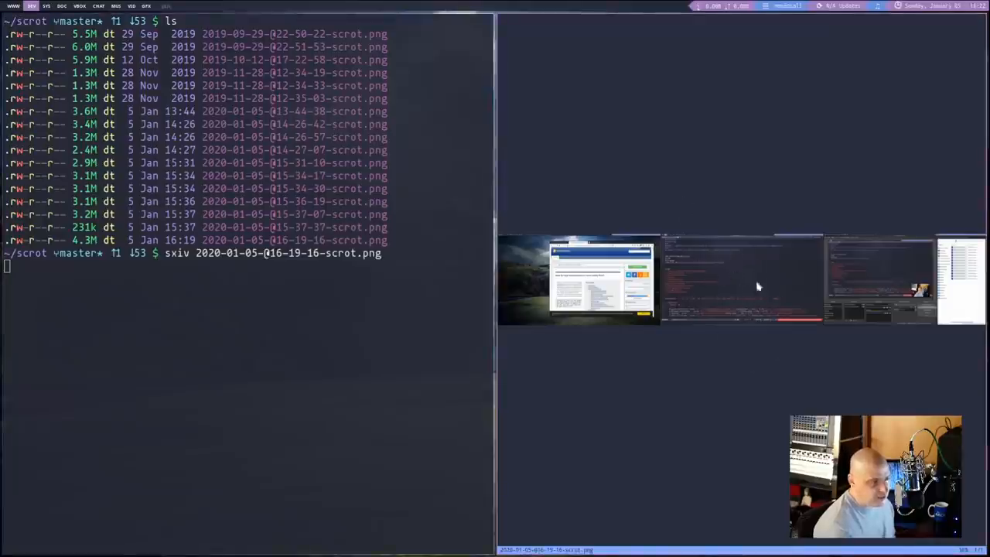
mouse_move(882, 276)
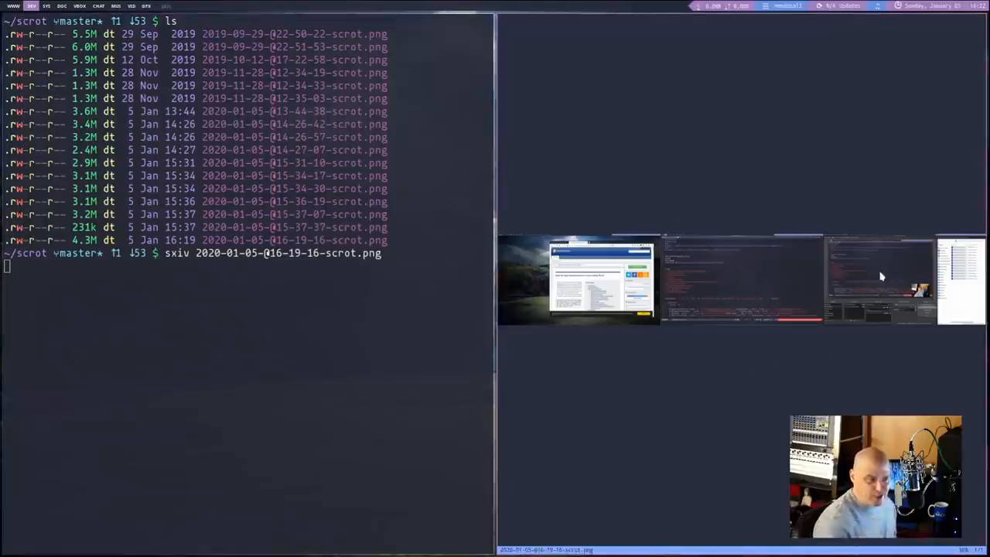